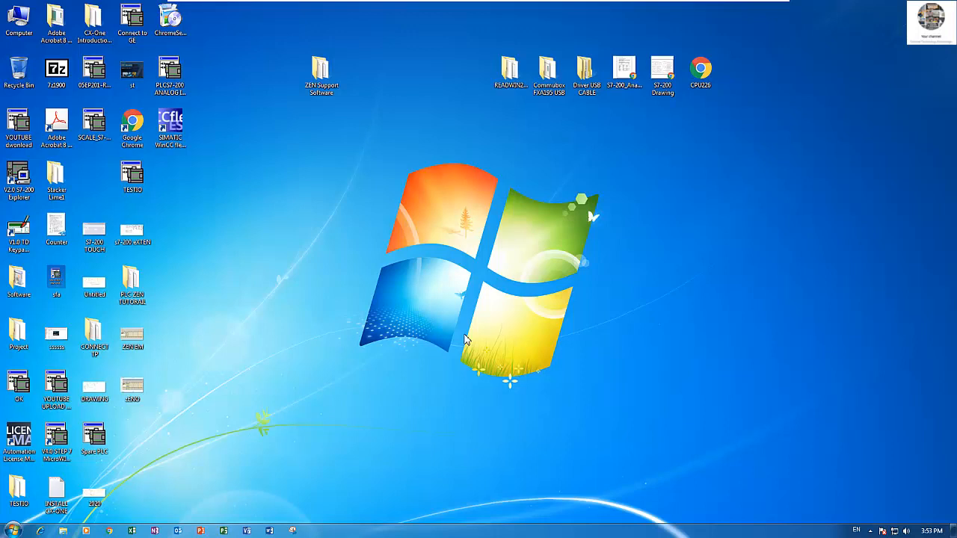
pyautogui.moveTo(446, 320)
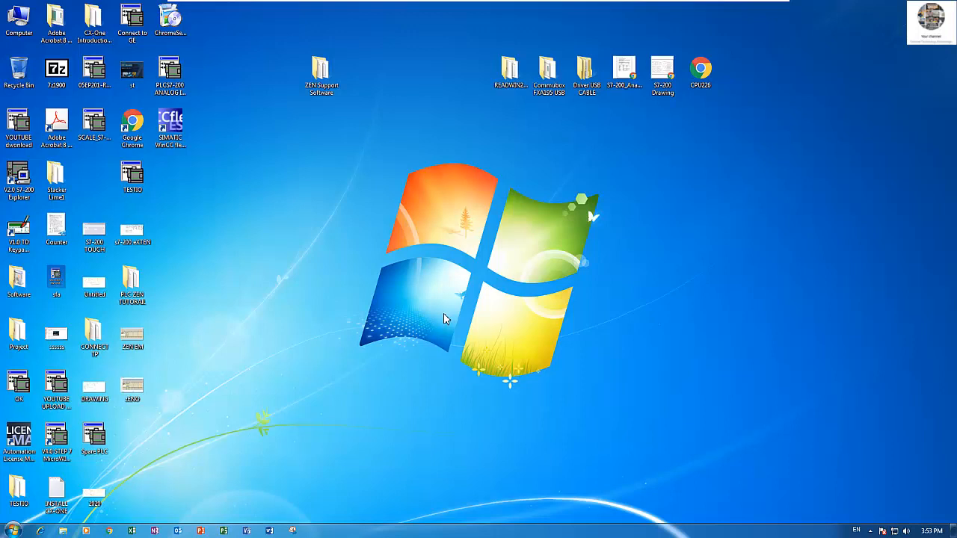
pyautogui.moveTo(361, 267)
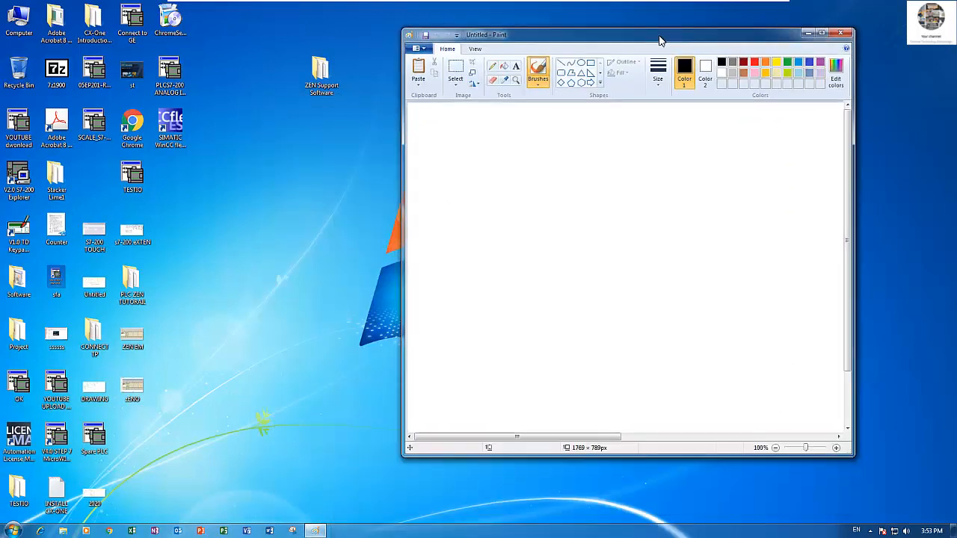
pyautogui.moveTo(657, 33)
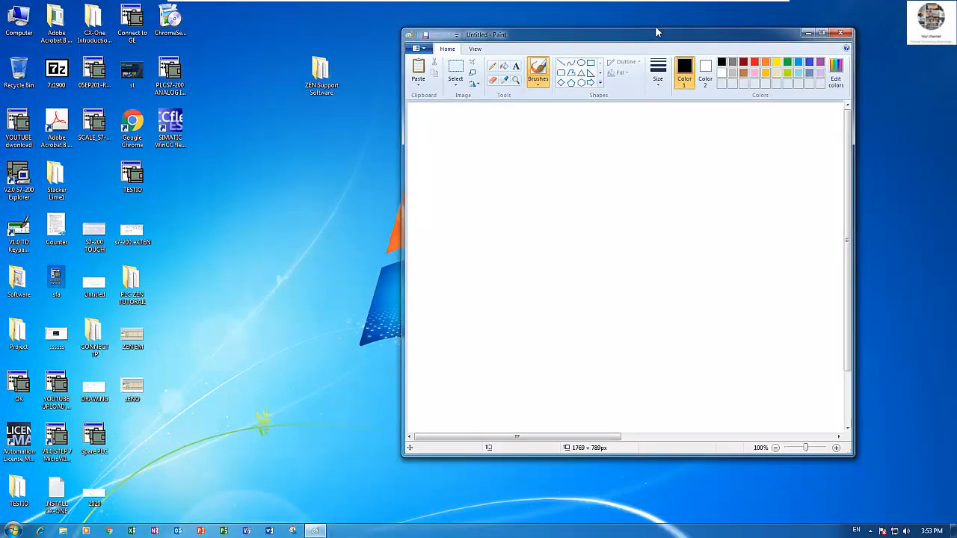
pyautogui.moveTo(612, 154)
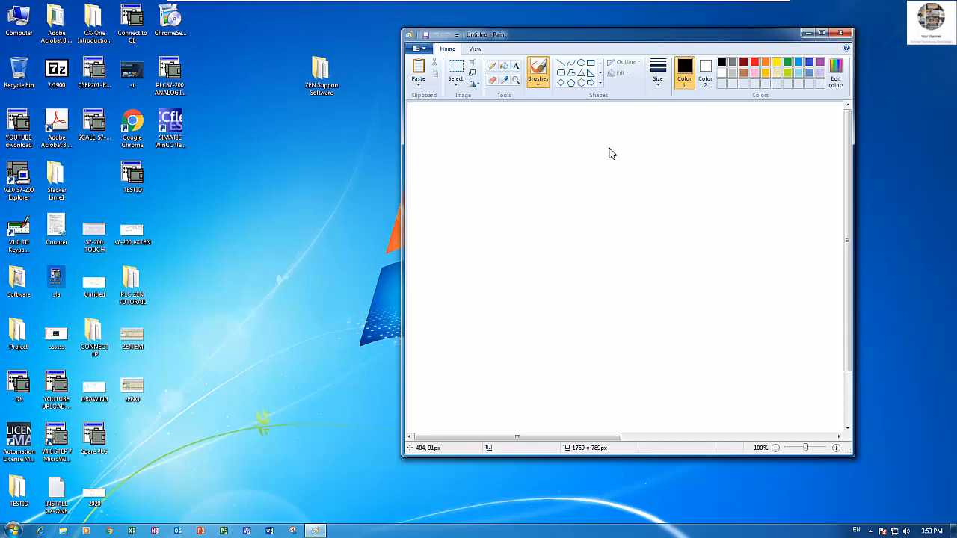
pyautogui.moveTo(707, 164)
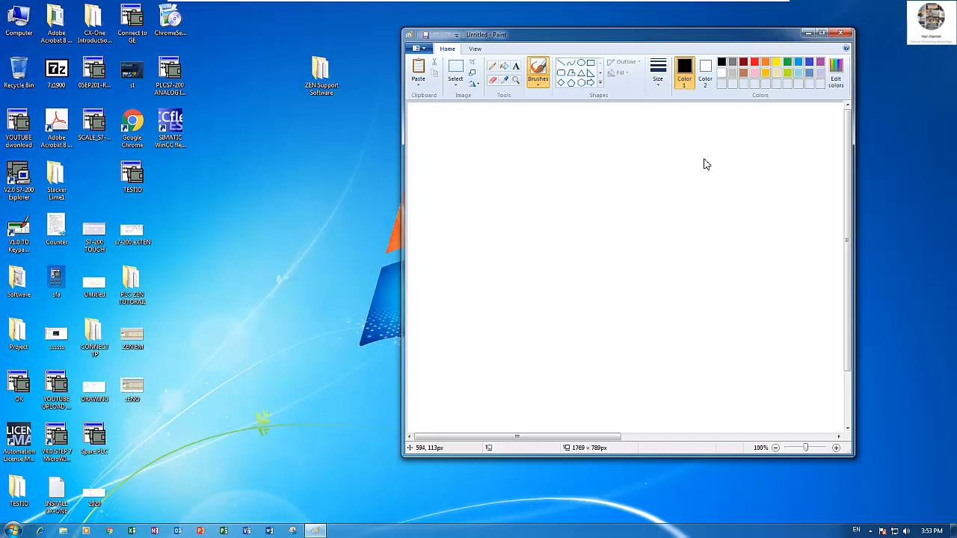
pyautogui.moveTo(666, 163)
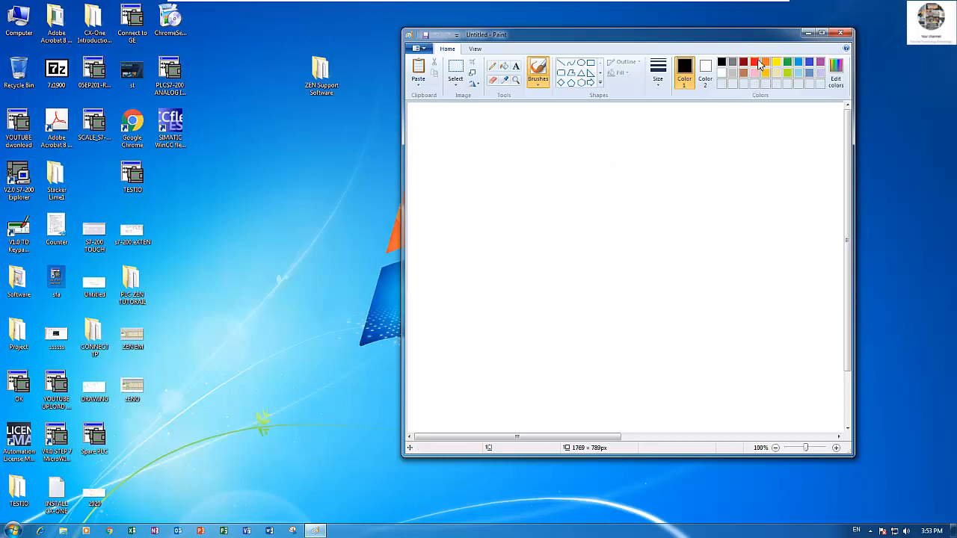
# - Make red the active pencil colour on the blank Paint canvas
pyautogui.click(755, 61)
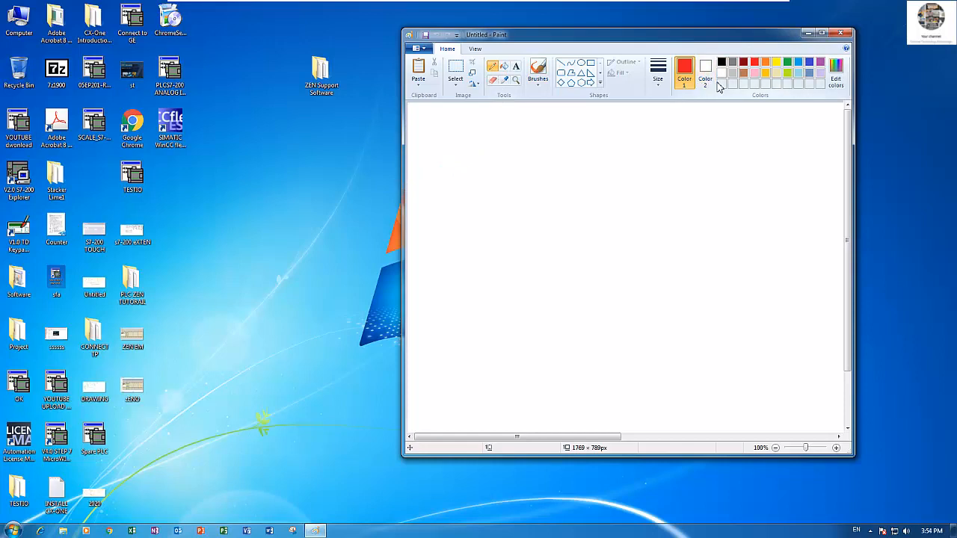
pyautogui.moveTo(490, 183)
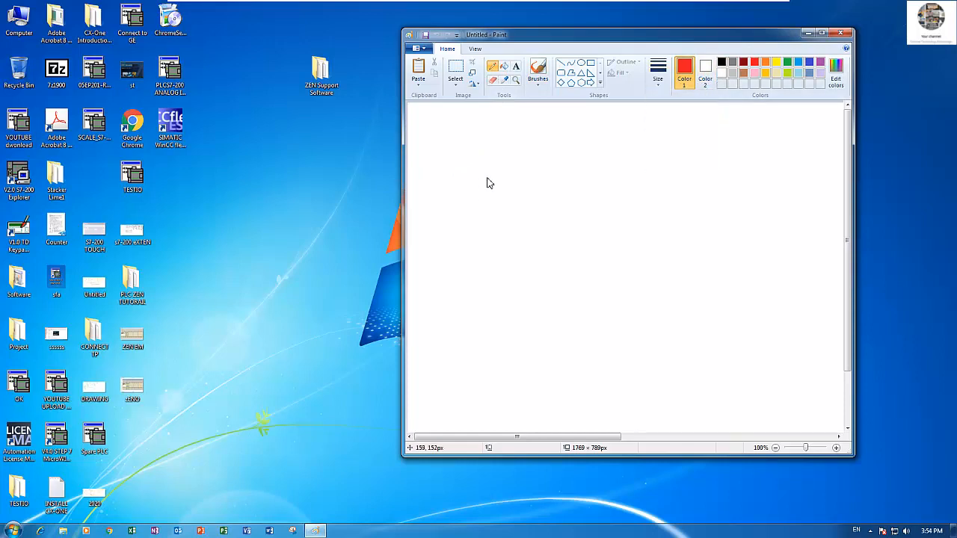
pyautogui.moveTo(485, 152)
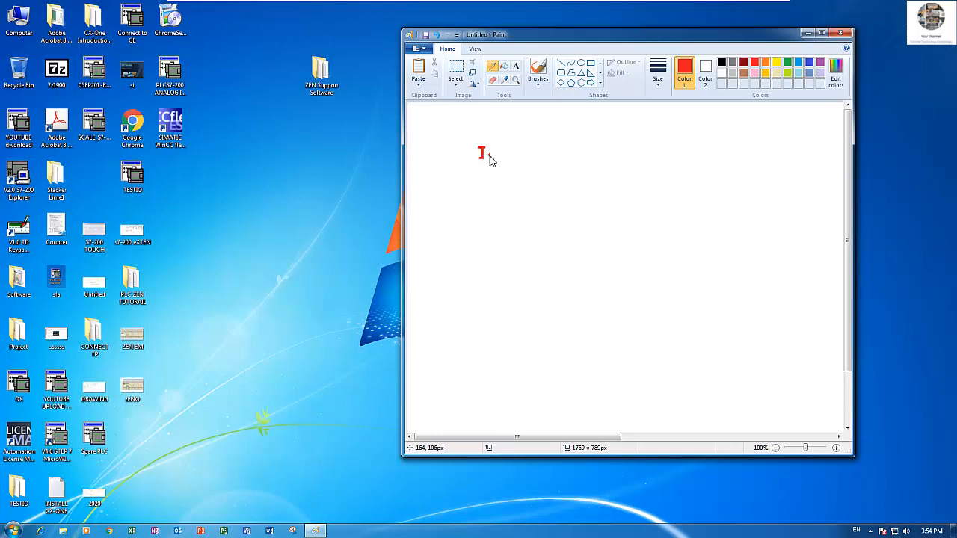
# - Write a red I0 label and draw its input line with one short pulse
pyautogui.write('b')
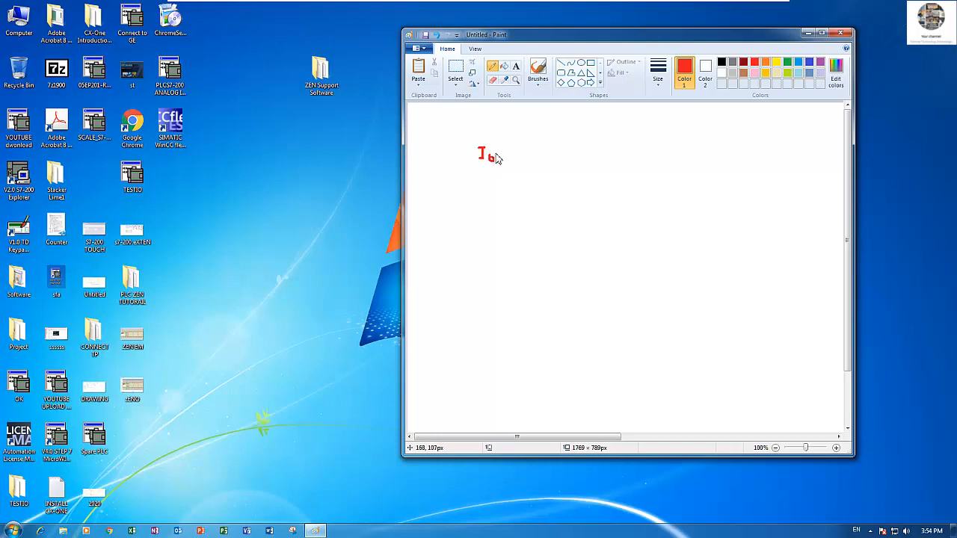
pyautogui.moveTo(503, 157)
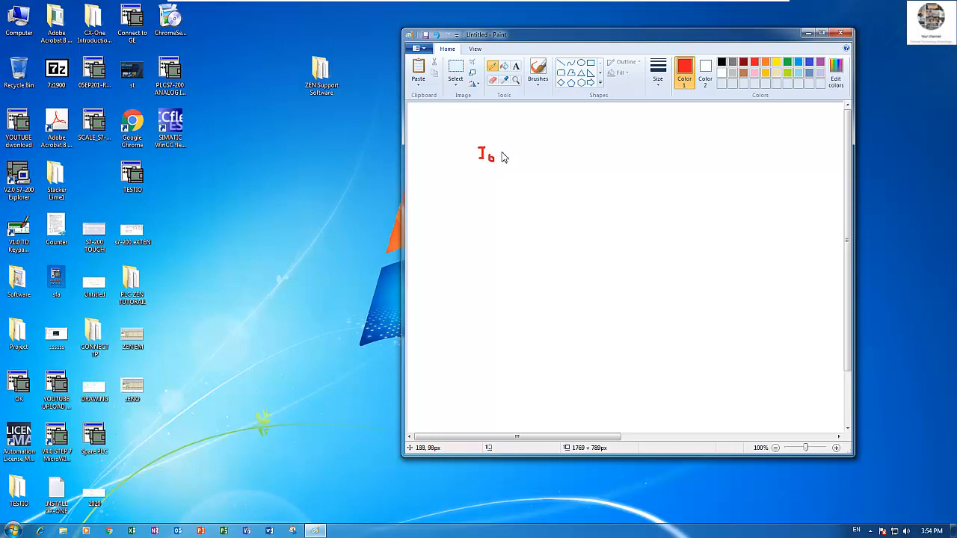
pyautogui.moveTo(502, 153); pyautogui.dragTo(543, 153)
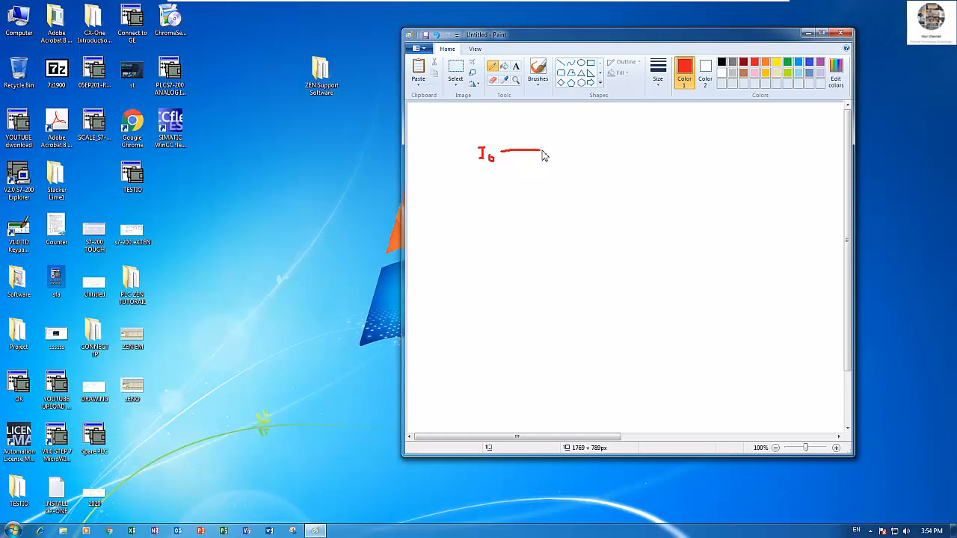
pyautogui.moveTo(527, 153); pyautogui.dragTo(580, 142)
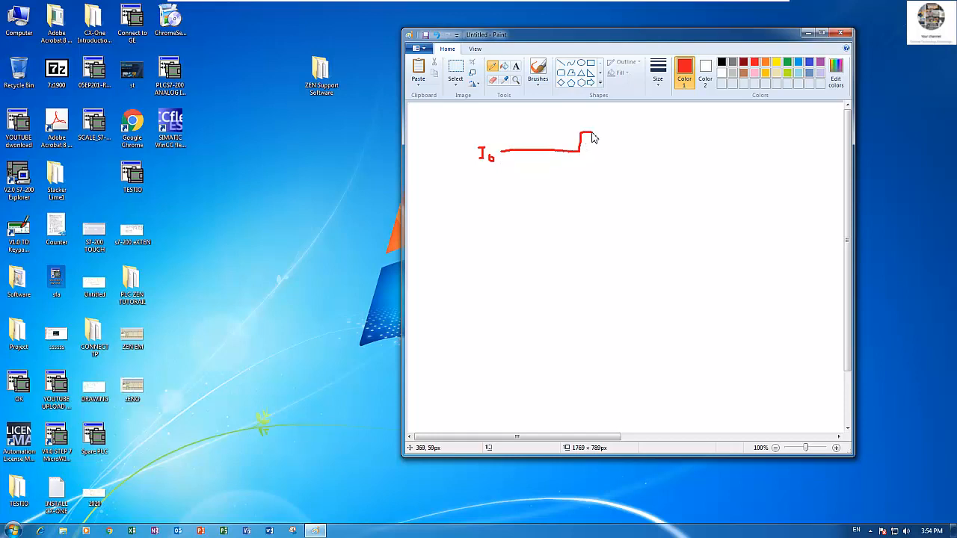
pyautogui.moveTo(593, 137); pyautogui.dragTo(613, 157)
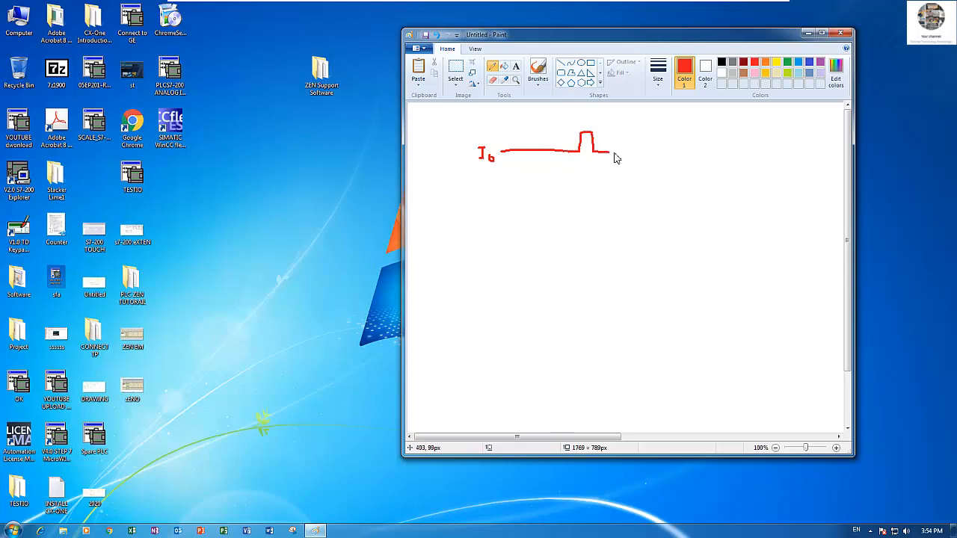
pyautogui.moveTo(602, 154); pyautogui.dragTo(699, 156)
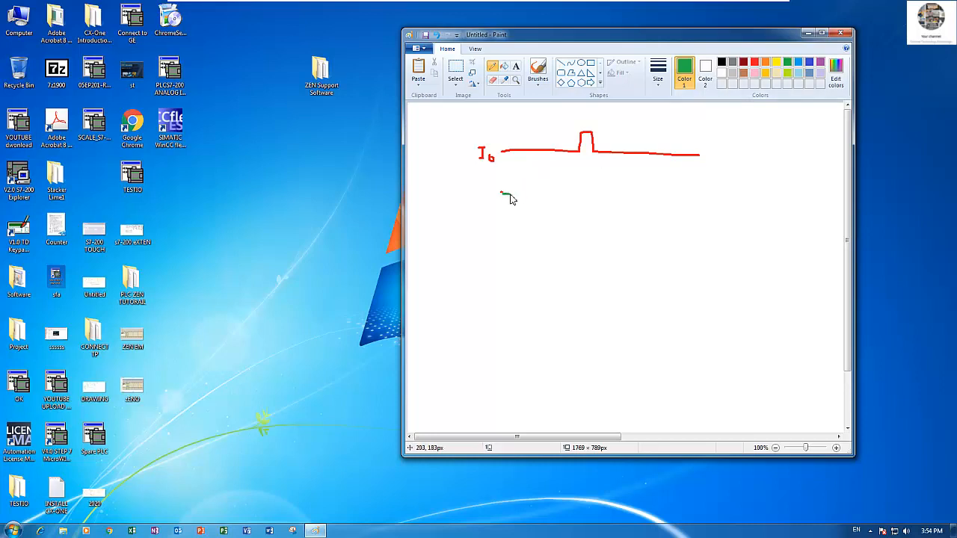
# - Draw the green low line stepping high under the pulse, labelled Q0
pyautogui.moveTo(502, 195); pyautogui.dragTo(564, 196)
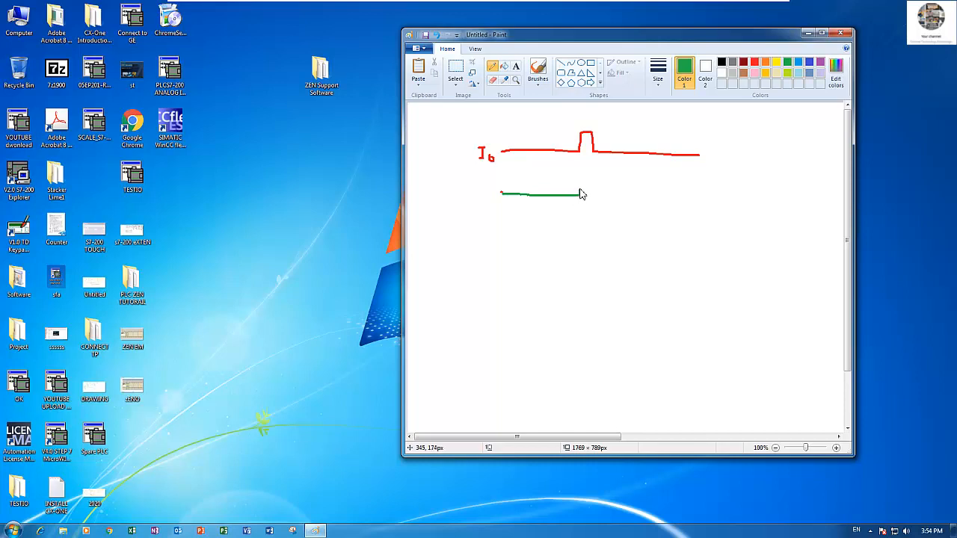
pyautogui.moveTo(576, 196); pyautogui.dragTo(576, 185)
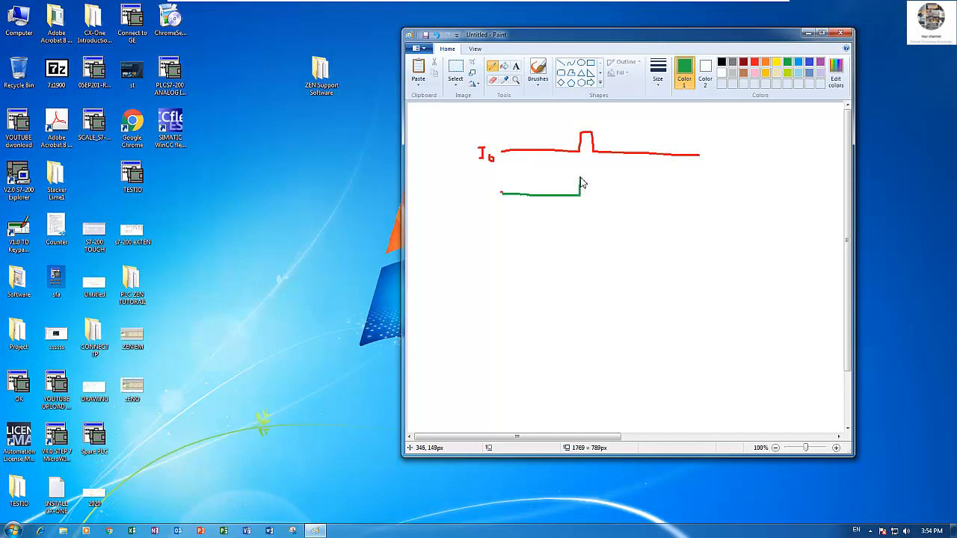
pyautogui.moveTo(579, 191); pyautogui.dragTo(598, 179)
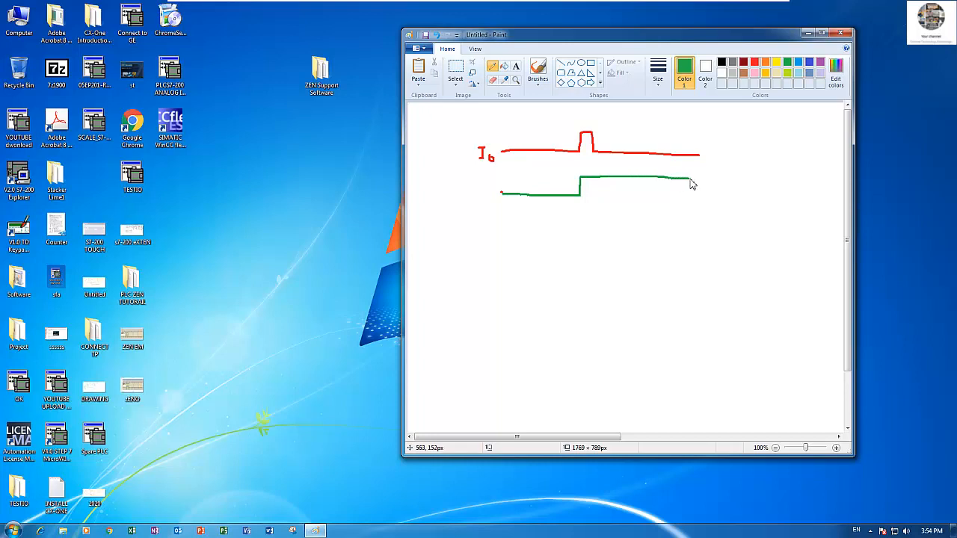
pyautogui.moveTo(618, 228)
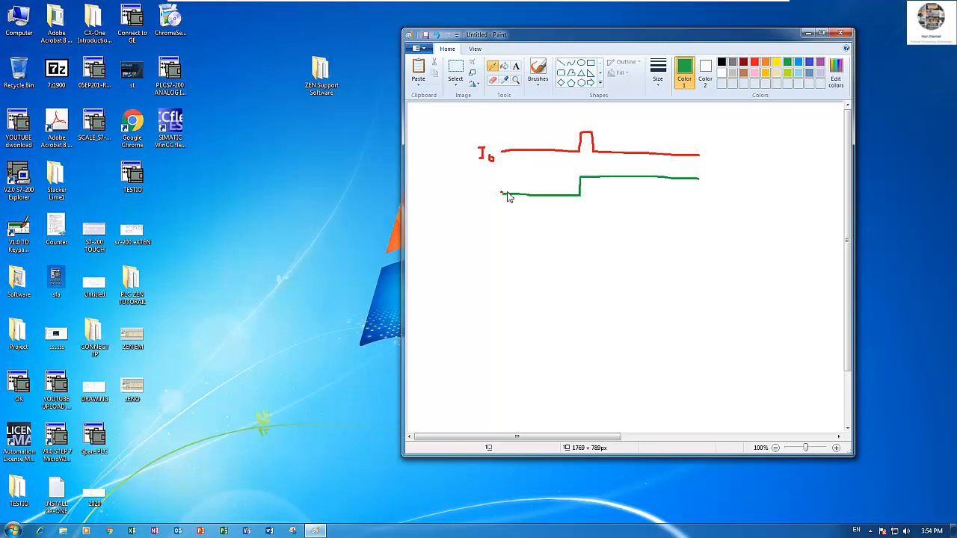
pyautogui.moveTo(505, 193); pyautogui.dragTo(482, 196)
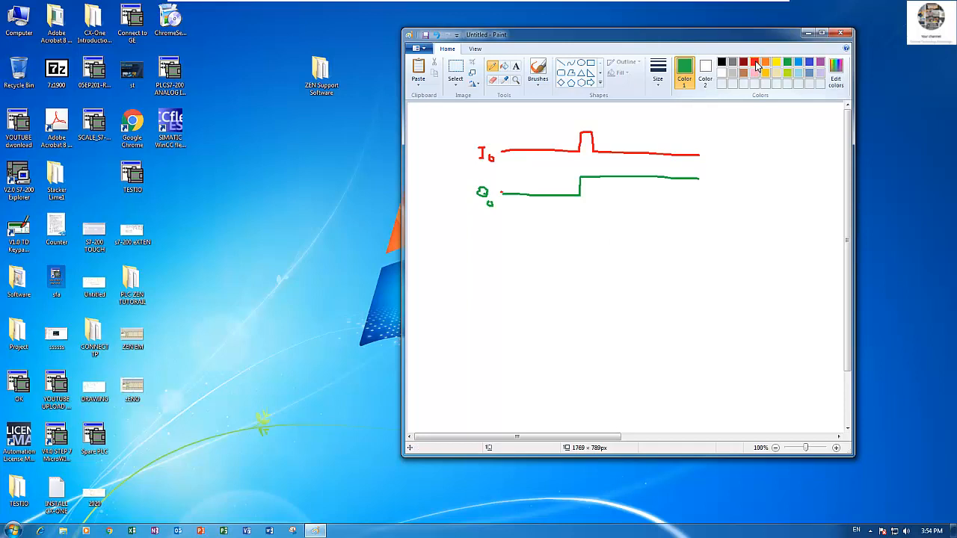
# - Reselect red for the second I0 pulse, then switch to green
pyautogui.click(754, 62)
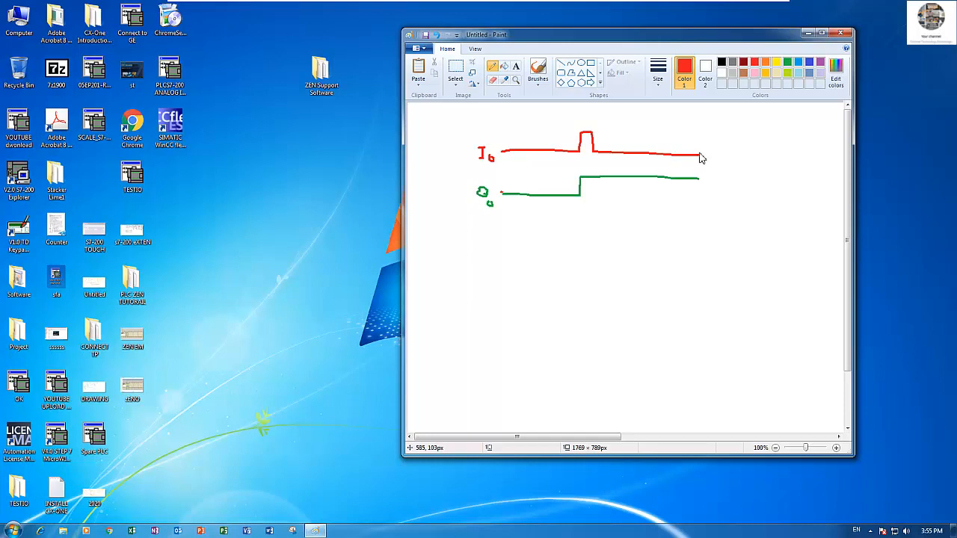
pyautogui.moveTo(702, 140)
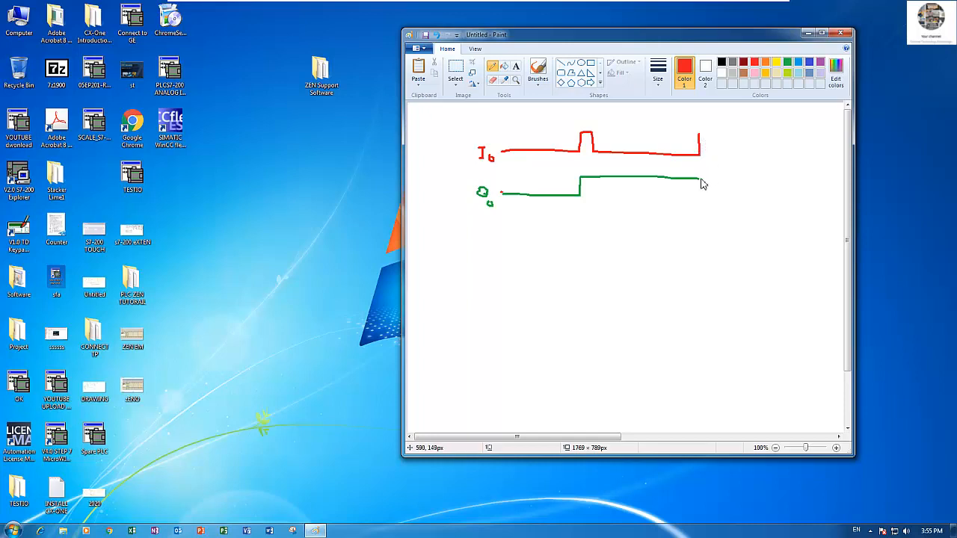
pyautogui.moveTo(702, 185)
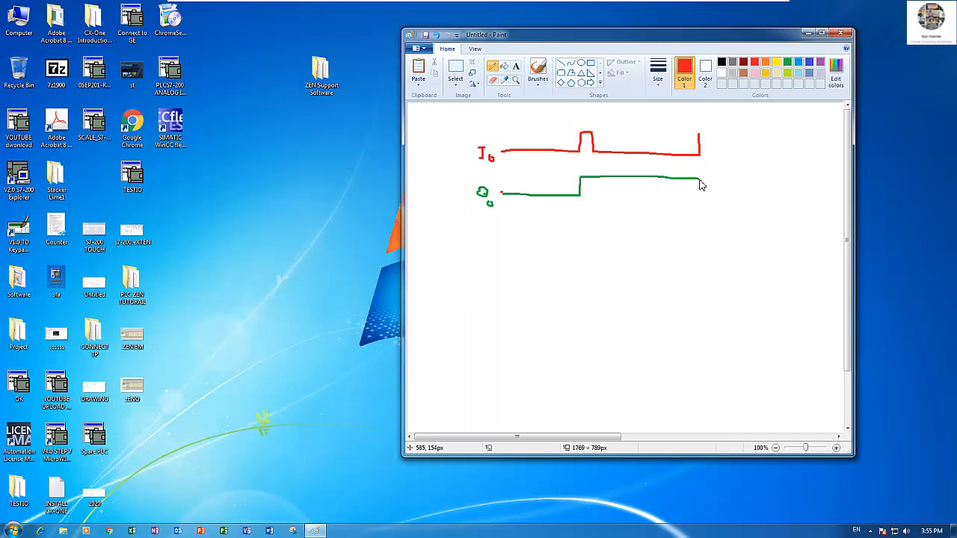
pyautogui.moveTo(701, 192)
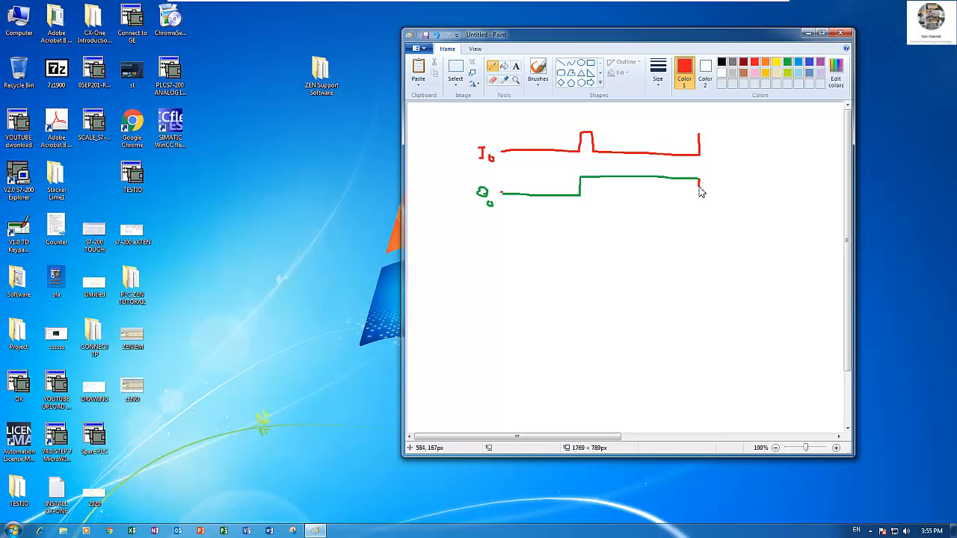
pyautogui.click(787, 62)
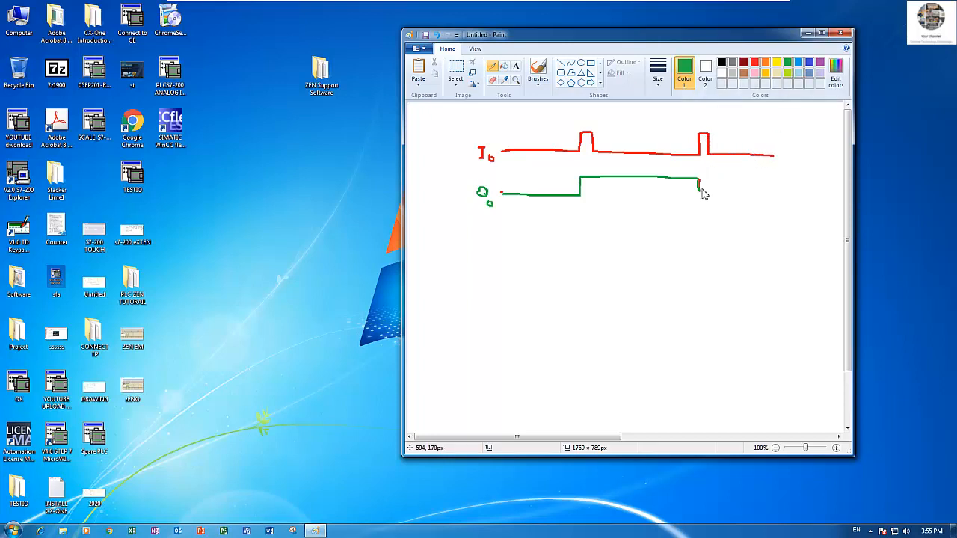
# - Drop the green Q0 line low under the second pulse and extend it right
pyautogui.moveTo(699, 193); pyautogui.dragTo(781, 198)
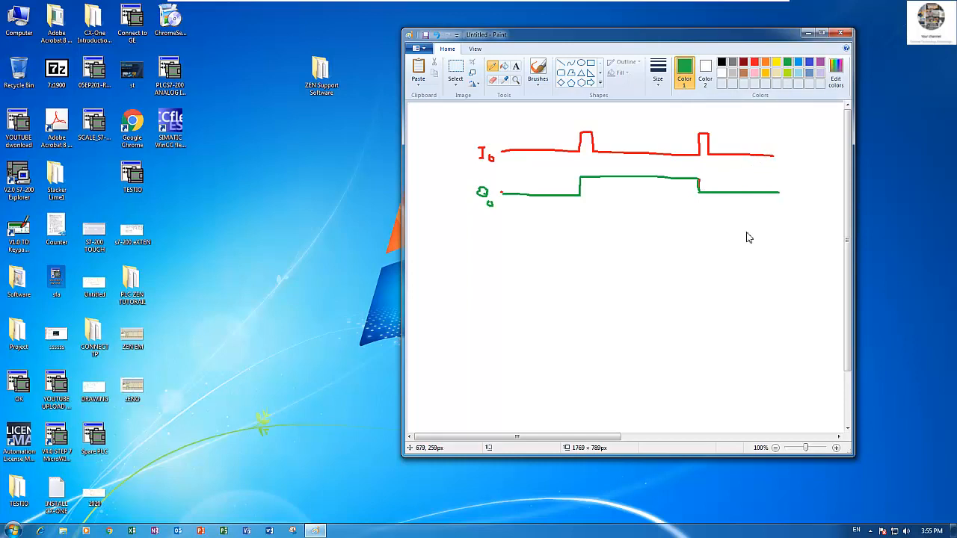
pyautogui.moveTo(734, 124)
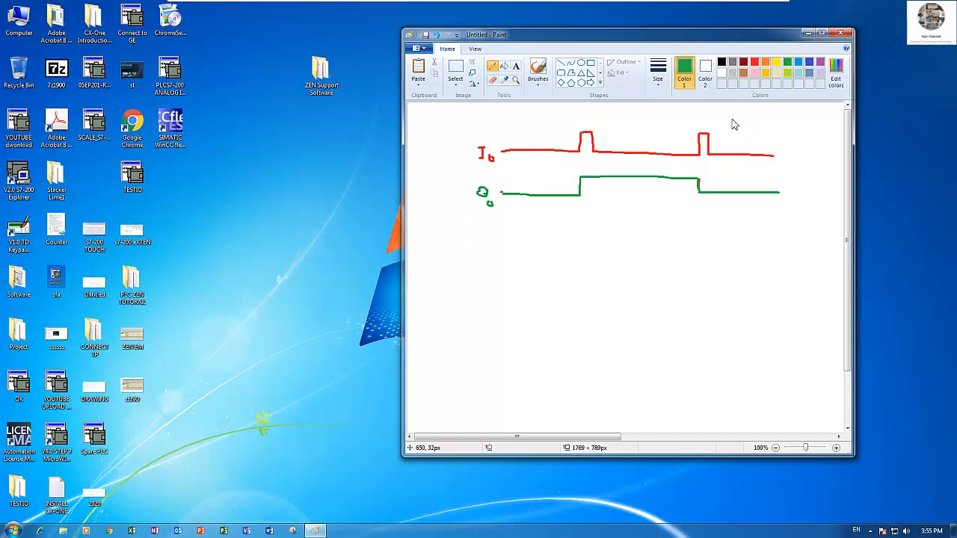
pyautogui.moveTo(619, 157)
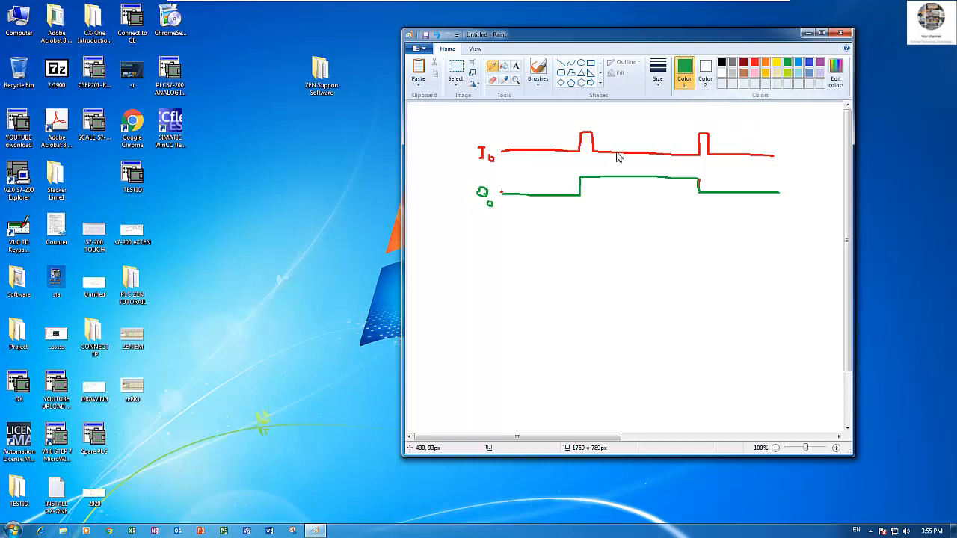
pyautogui.moveTo(583, 161)
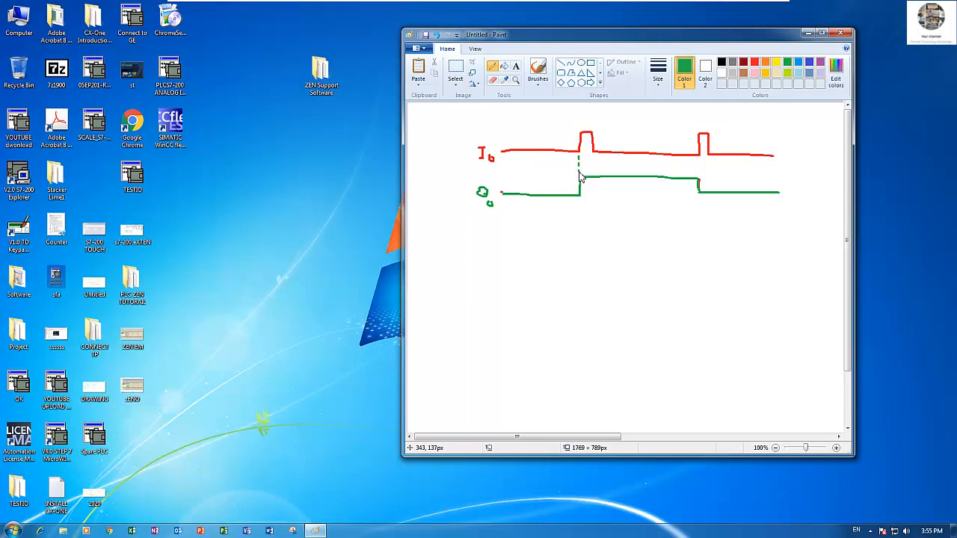
pyautogui.moveTo(700, 167)
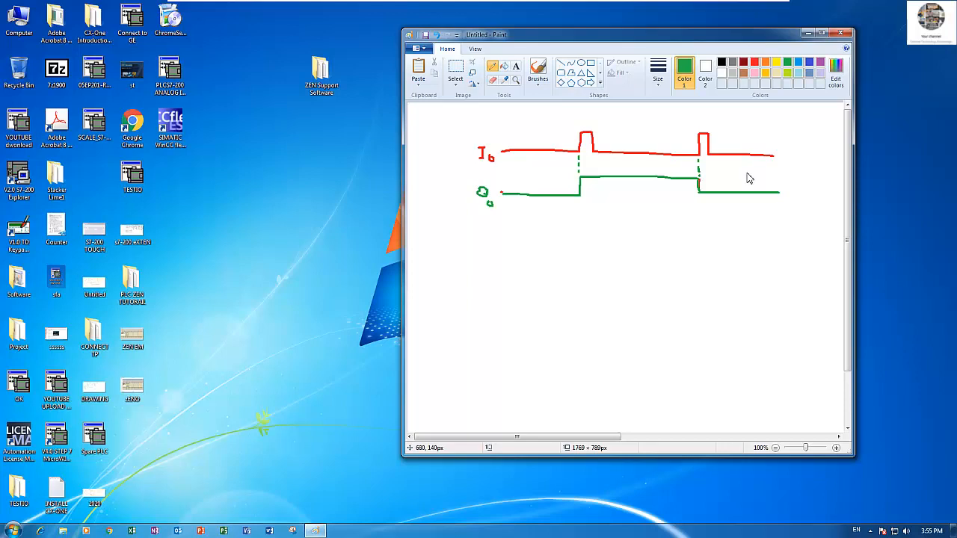
pyautogui.moveTo(505, 149)
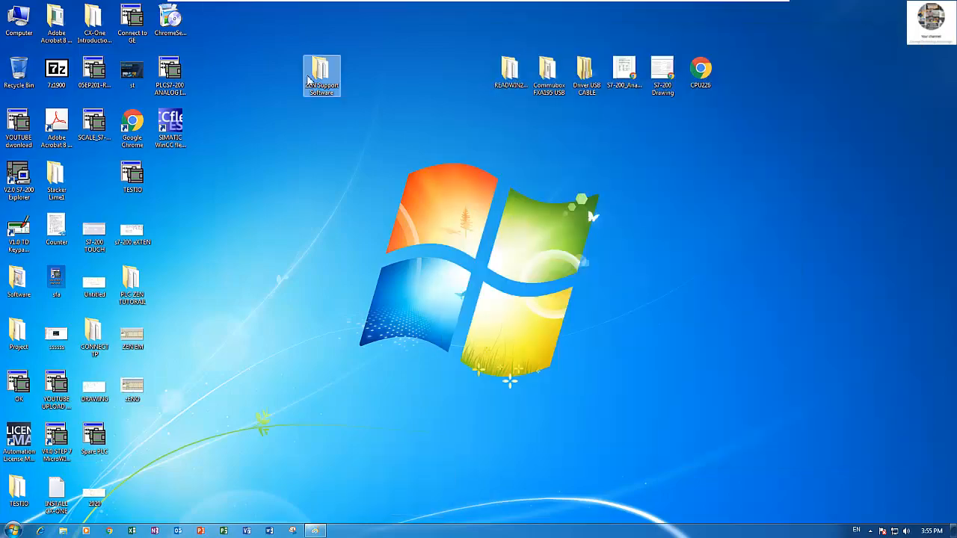
# - Launch ZENTool and create a new program named 'Alternet coil'
pyautogui.doubleClick(322, 75)
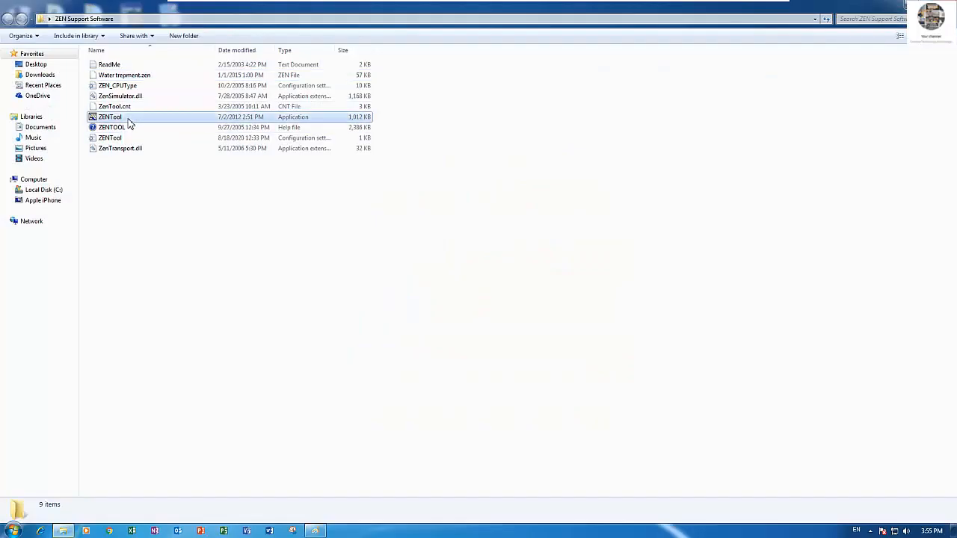
pyautogui.doubleClick(110, 117)
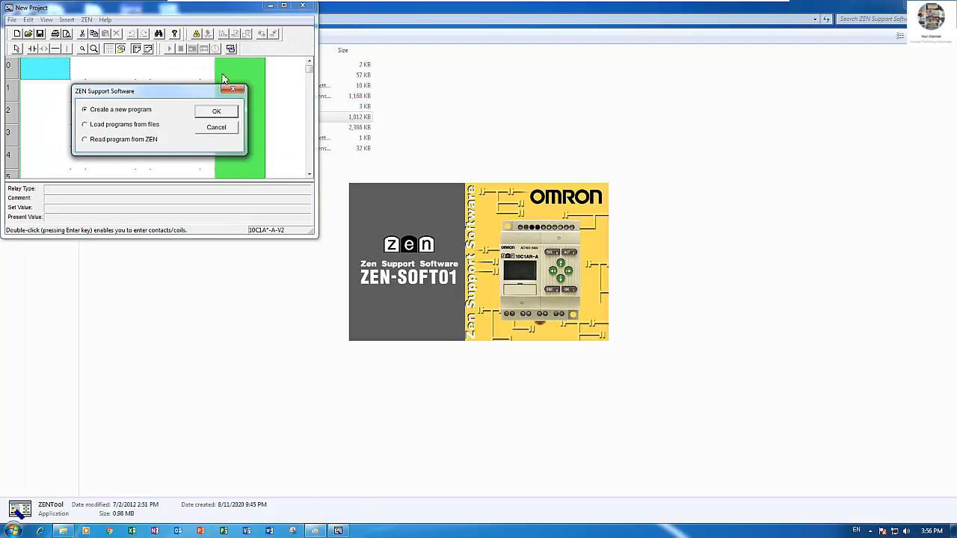
pyautogui.click(216, 111)
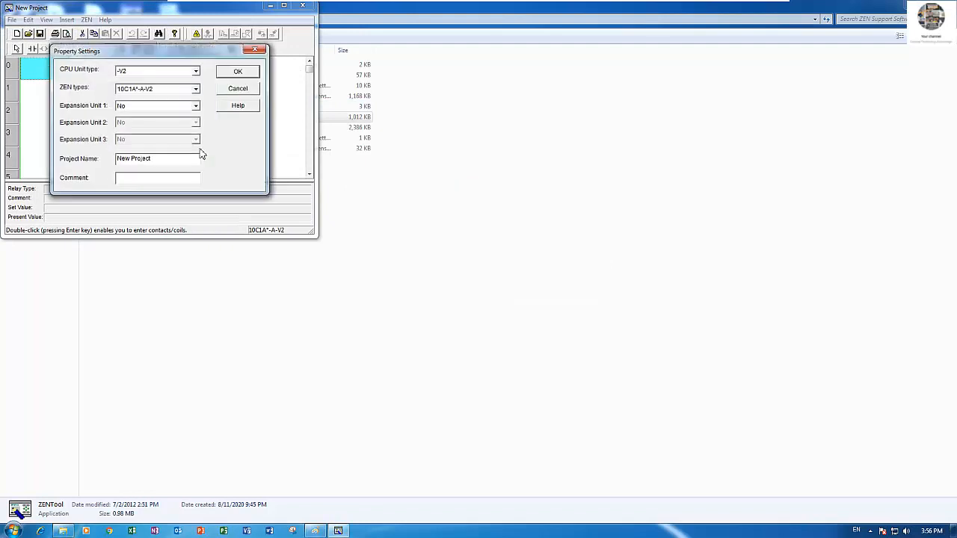
pyautogui.write('a')
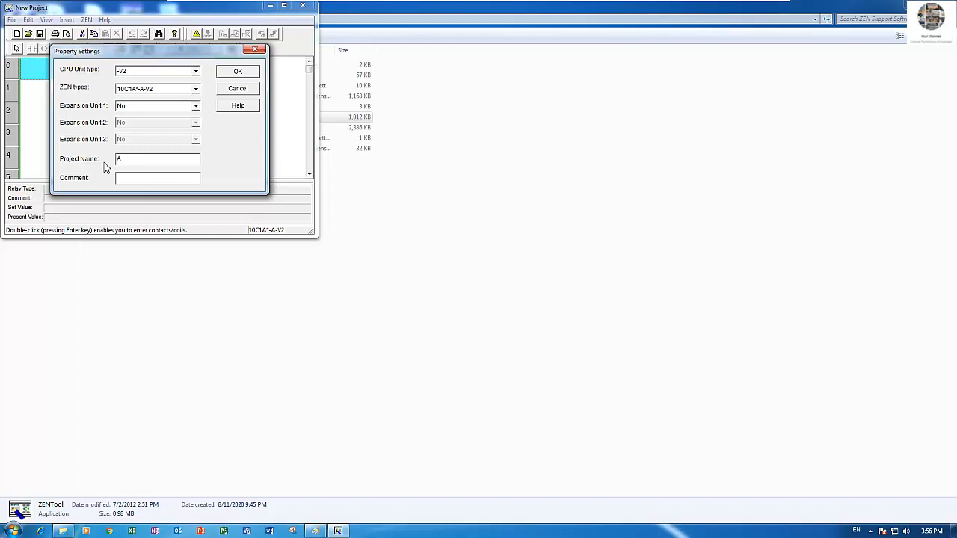
pyautogui.write('lternet')
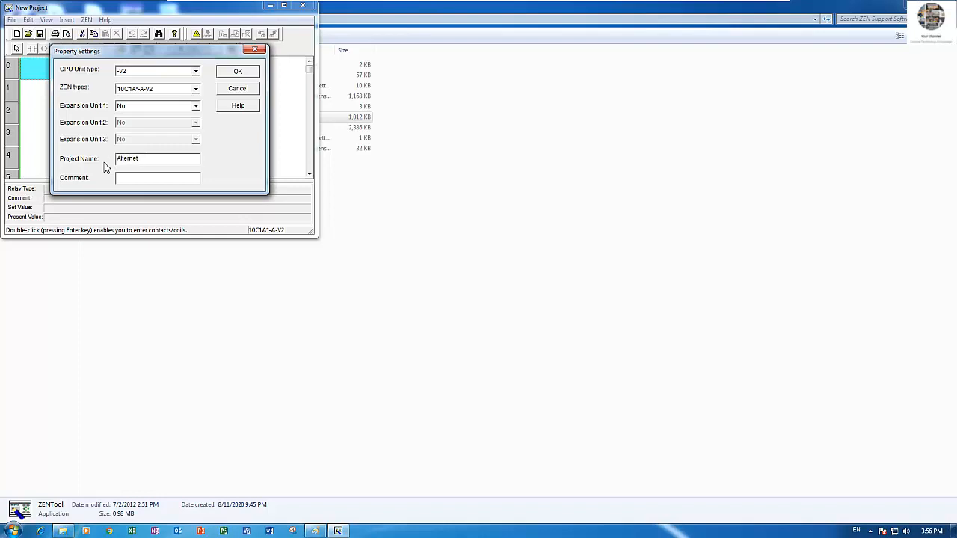
pyautogui.write('coil')
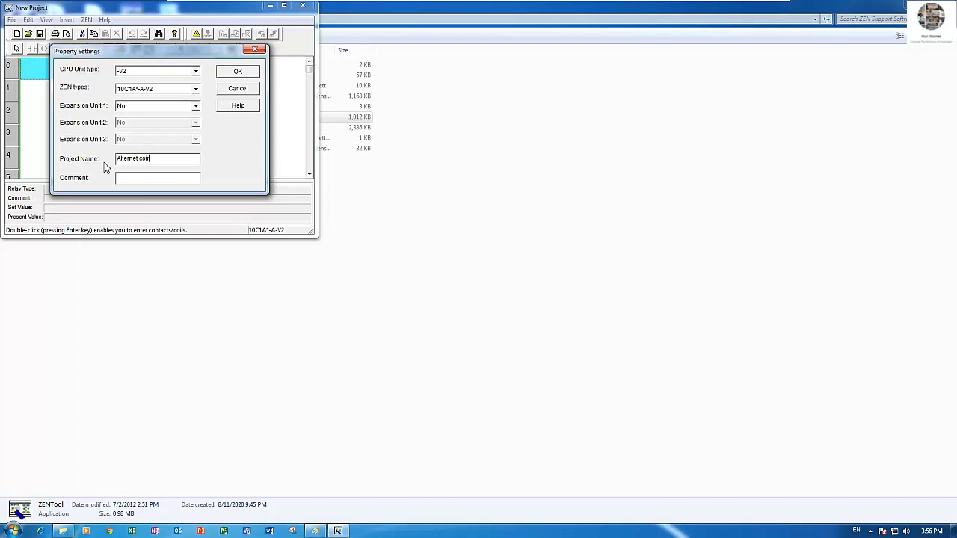
pyautogui.click(237, 71)
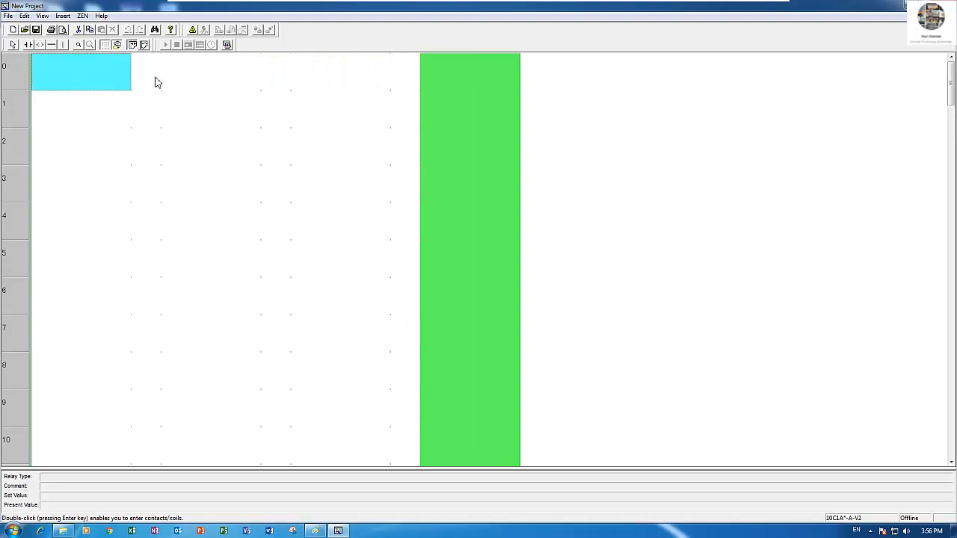
pyautogui.moveTo(152, 81)
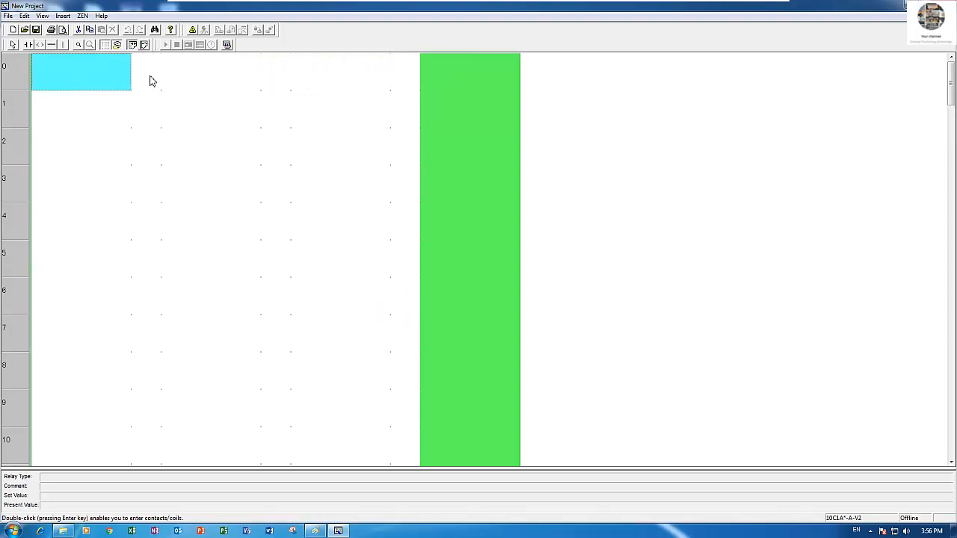
# - Place a normally open I0 contact commented START at the start of rung 0
pyautogui.doubleClick(80, 71)
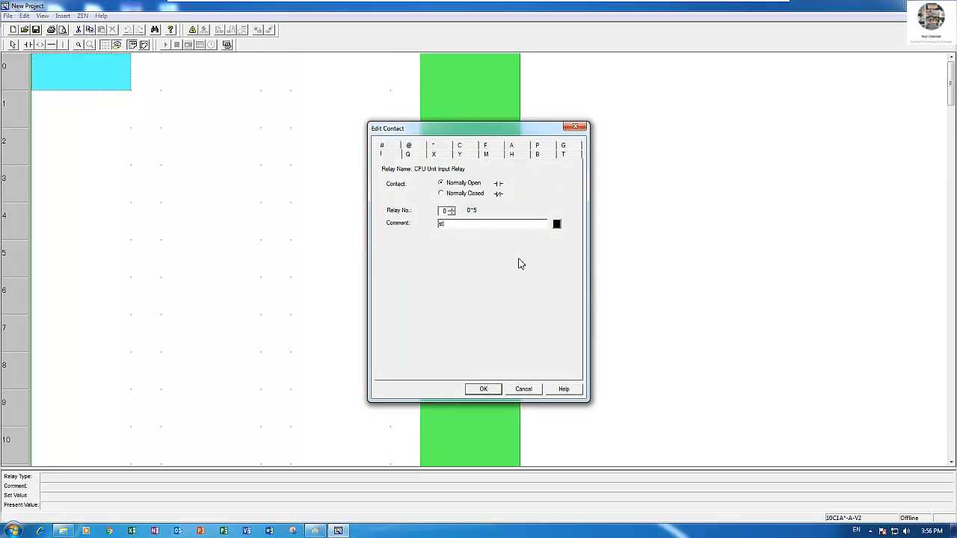
pyautogui.write('START')
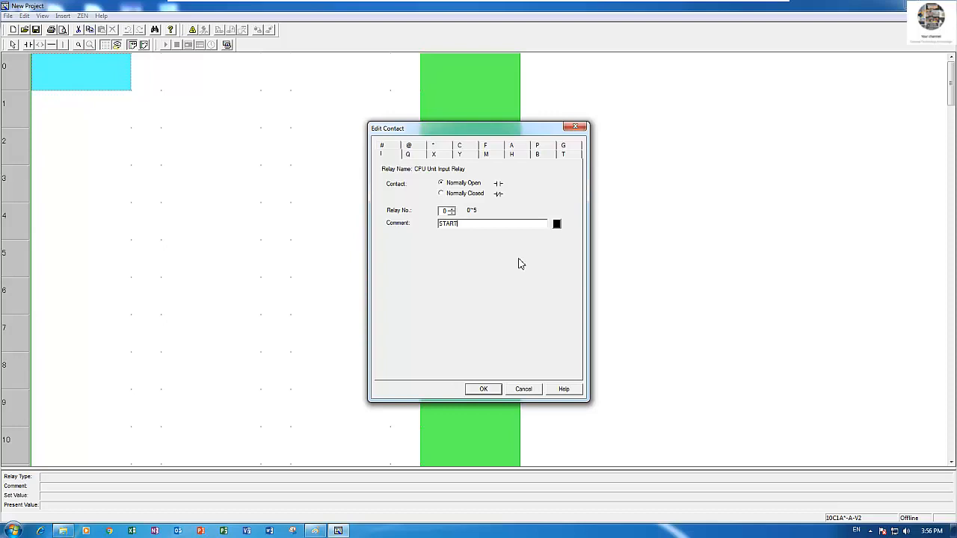
pyautogui.click(483, 388)
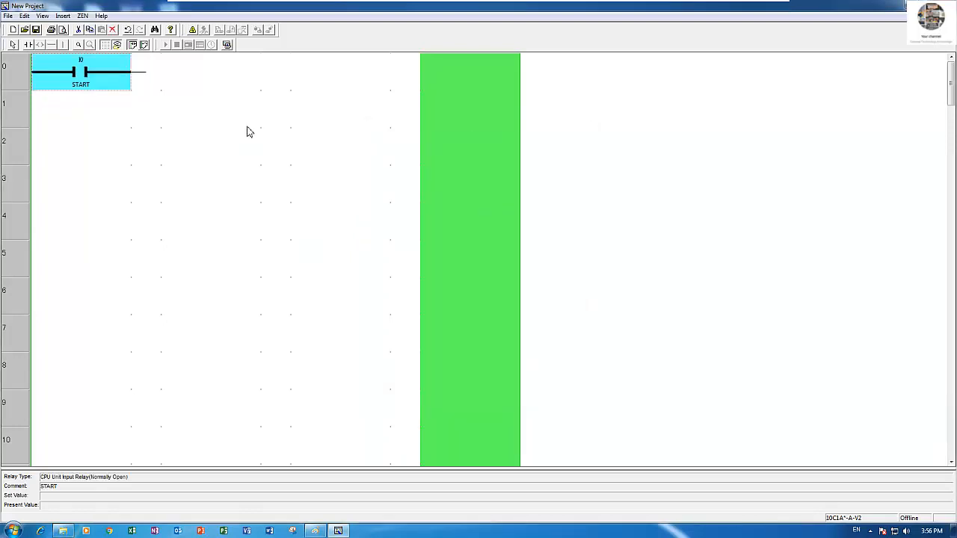
pyautogui.click(146, 73)
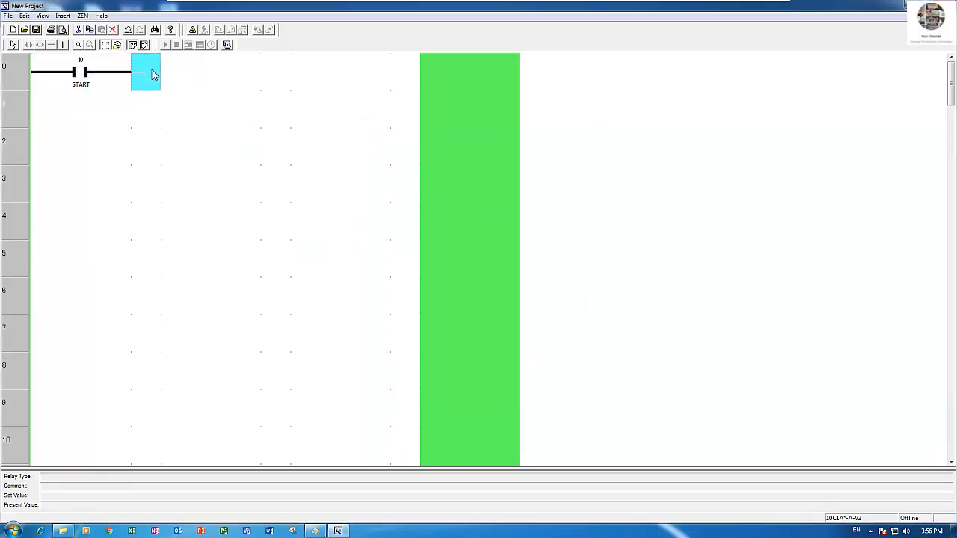
# - End rung 0 with an alternate-operation Q0 coil commented RELAY1
pyautogui.doubleClick(145, 71)
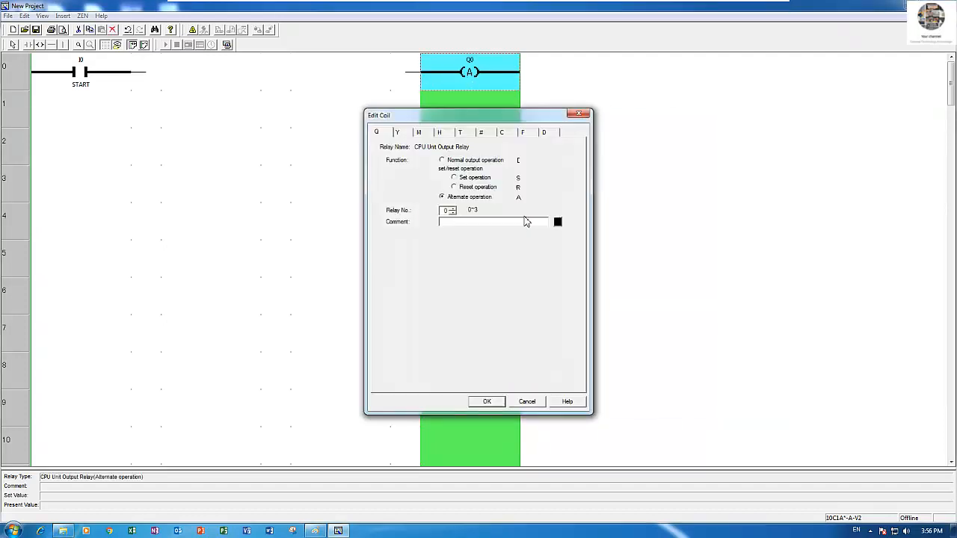
pyautogui.write('RELA')
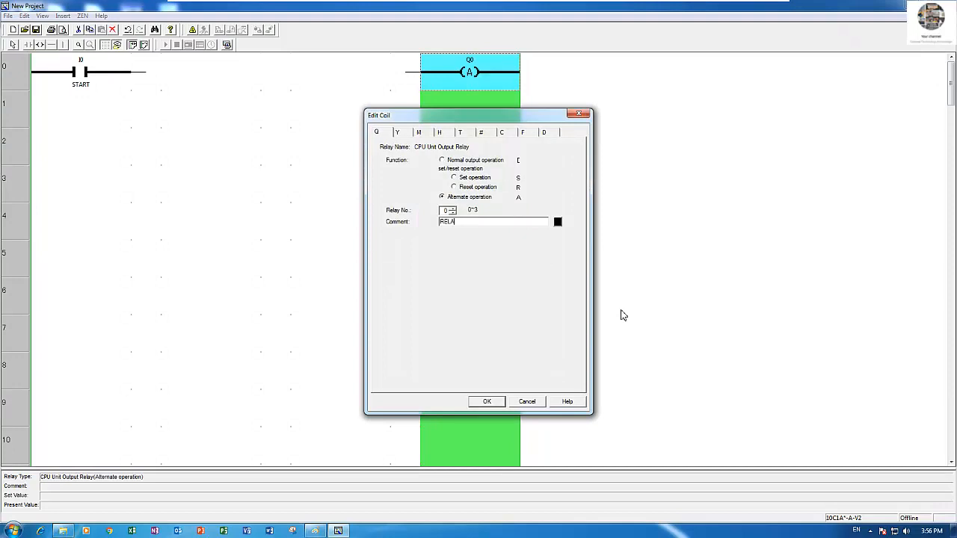
pyautogui.click(486, 402)
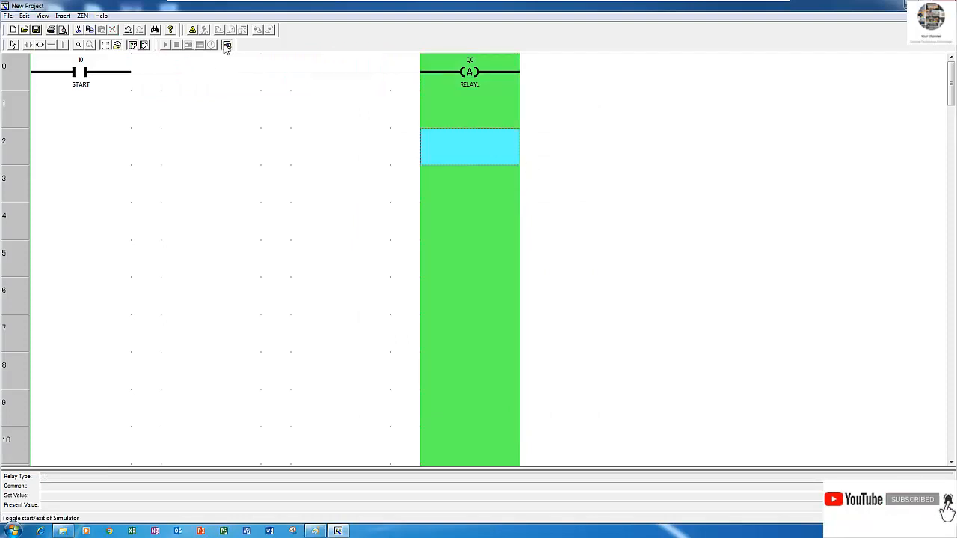
# - Start the simulator on the START/RELAY1 rung and bring up the Paint diagram
pyautogui.click(226, 45)
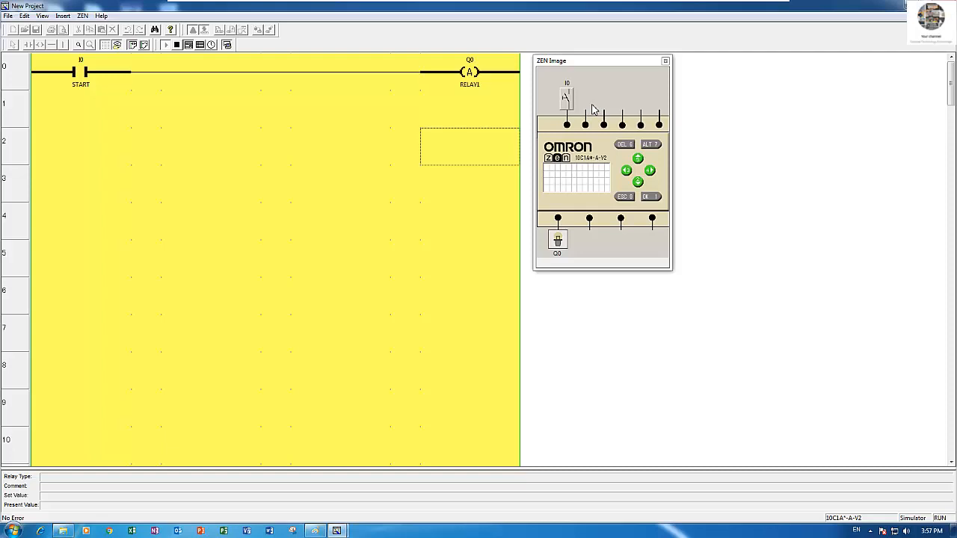
pyautogui.click(566, 97)
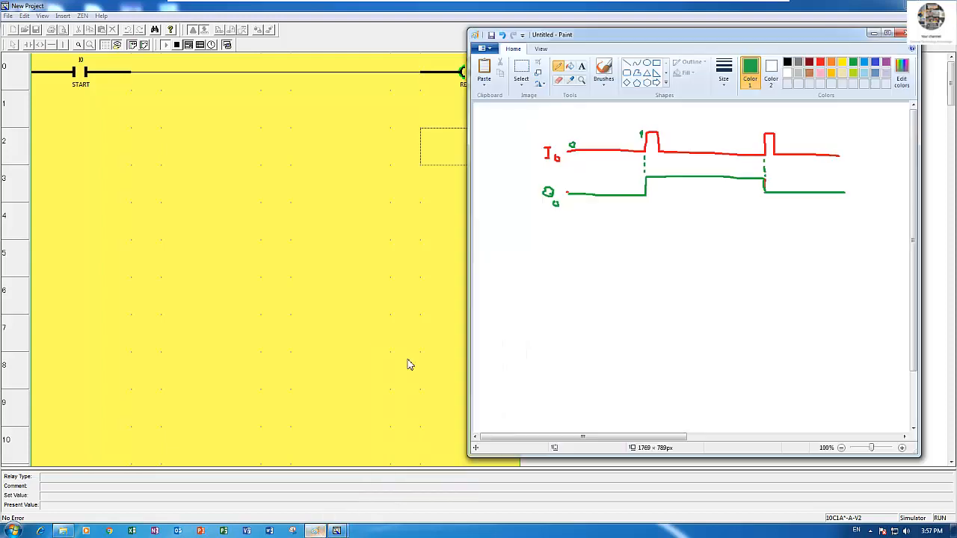
pyautogui.moveTo(654, 187)
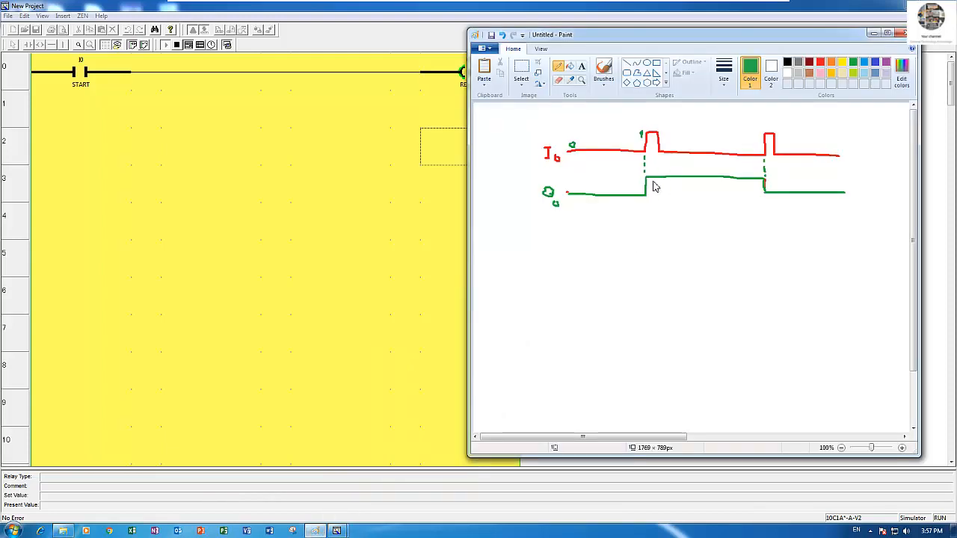
pyautogui.moveTo(624, 195)
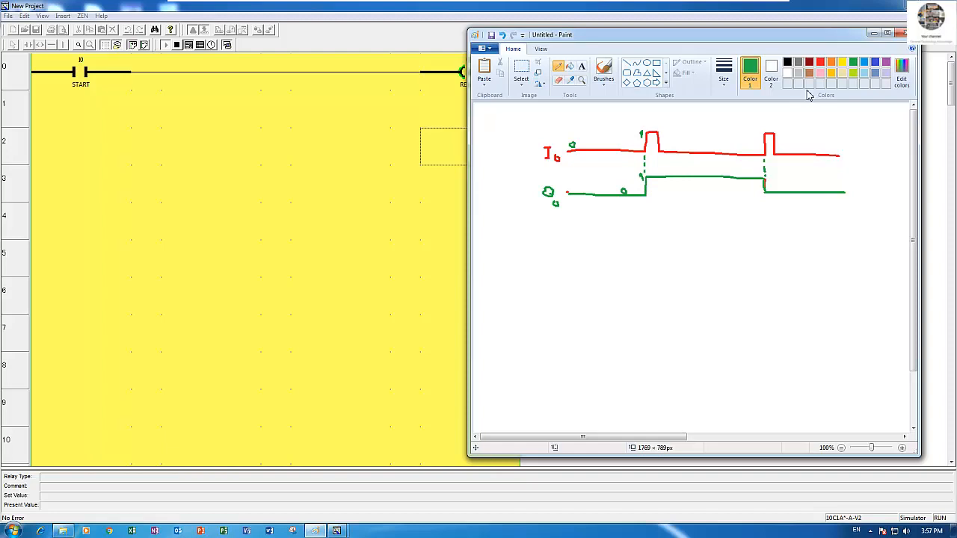
pyautogui.moveTo(806, 101)
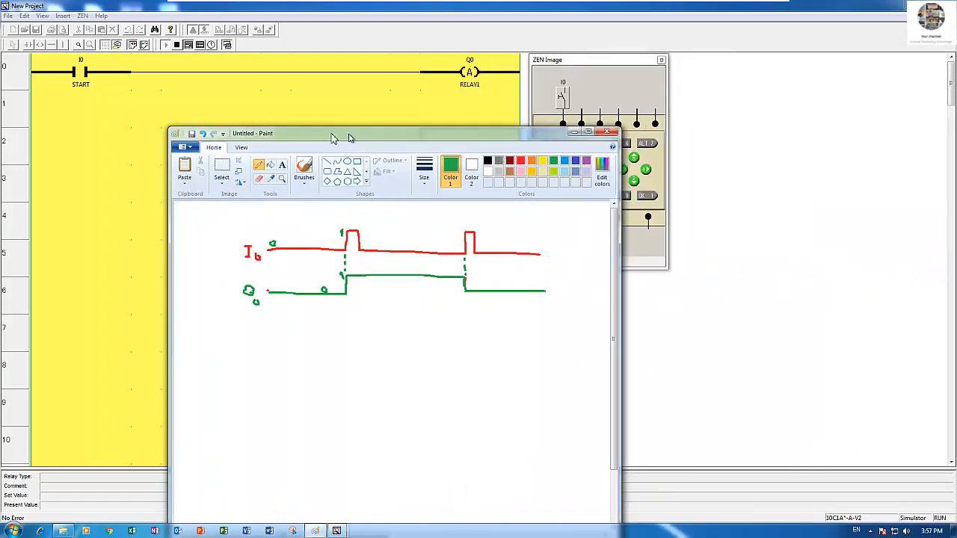
# - Move the Paint timing diagram window beside the simulated ZEN unit
pyautogui.moveTo(333, 133); pyautogui.dragTo(252, 98)
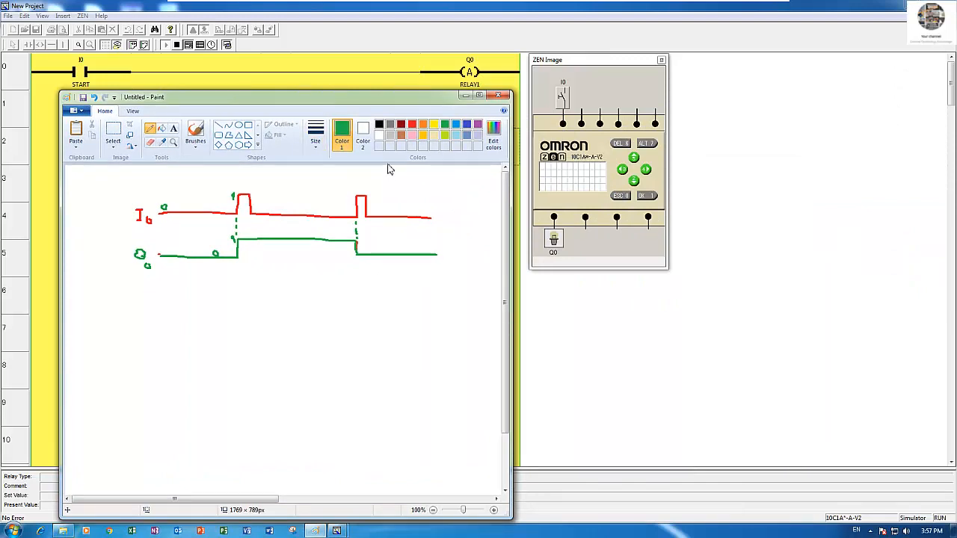
pyautogui.moveTo(330, 305)
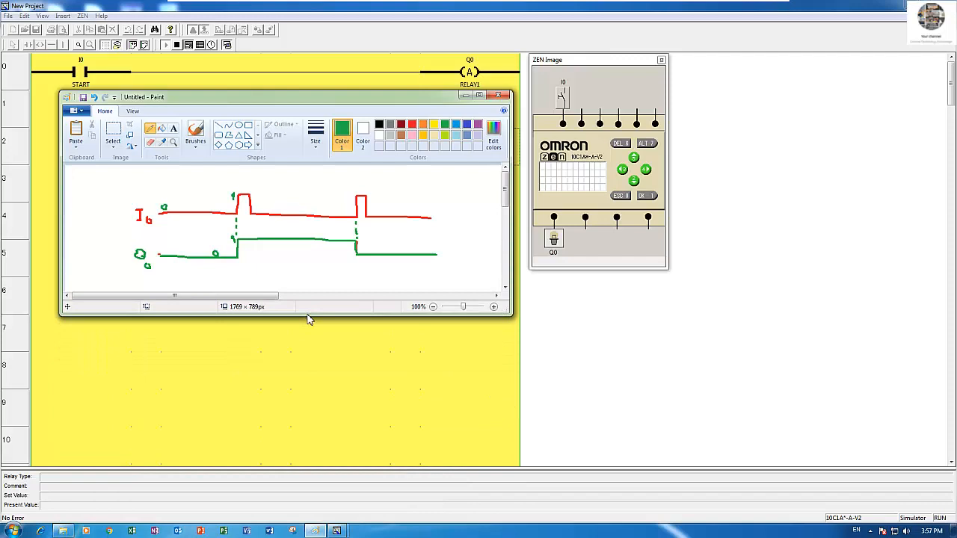
pyautogui.moveTo(314, 323)
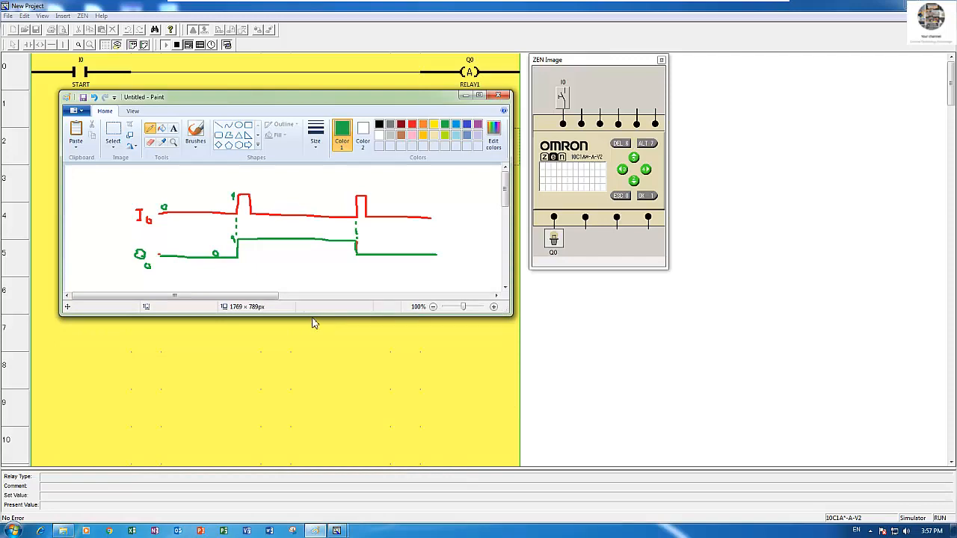
pyautogui.moveTo(366, 294)
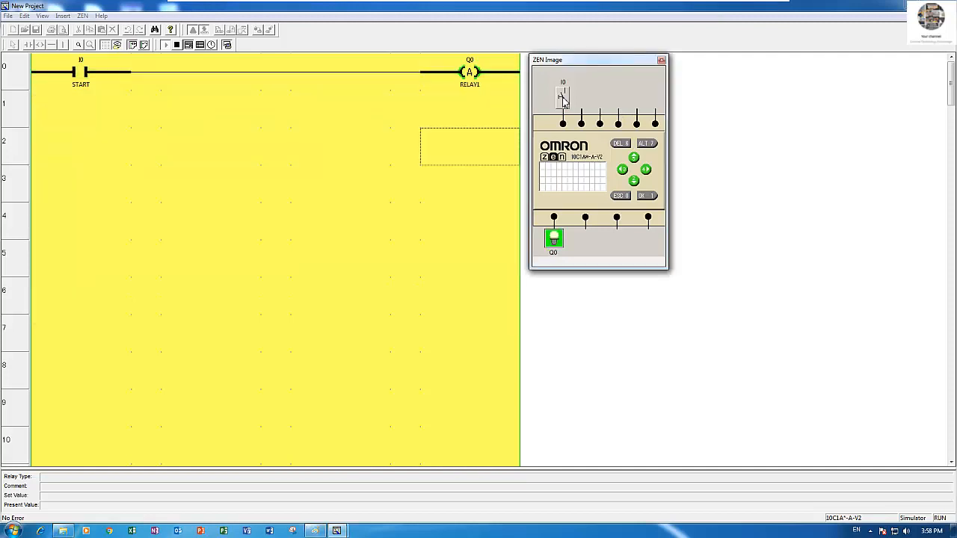
# - Press, release and press the I0 START switch again to toggle Q0 RELAY1 off
pyautogui.click(562, 97)
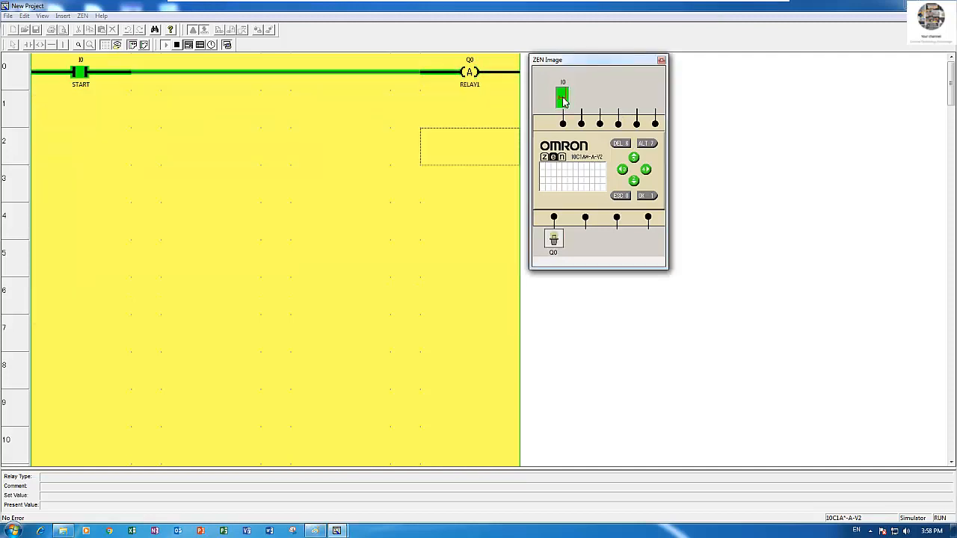
pyautogui.click(562, 98)
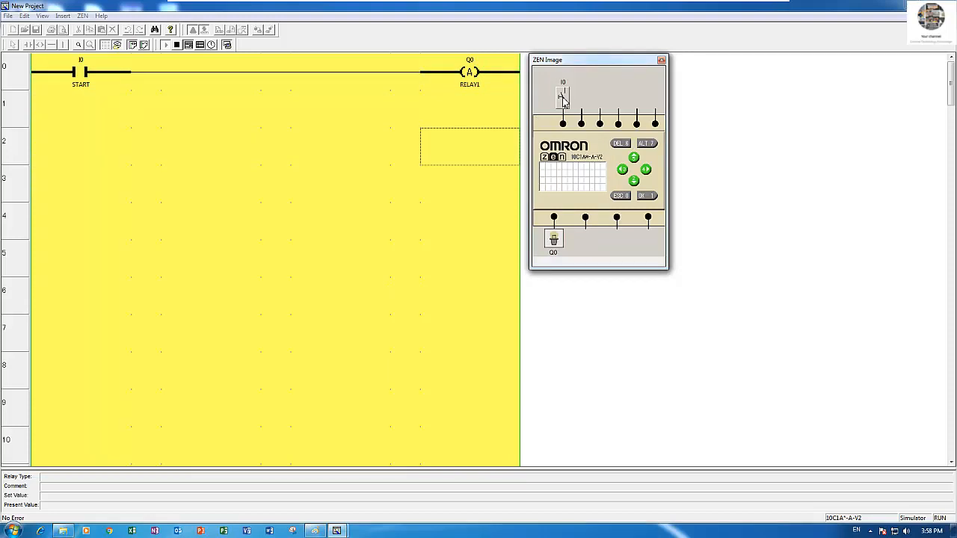
pyautogui.click(563, 97)
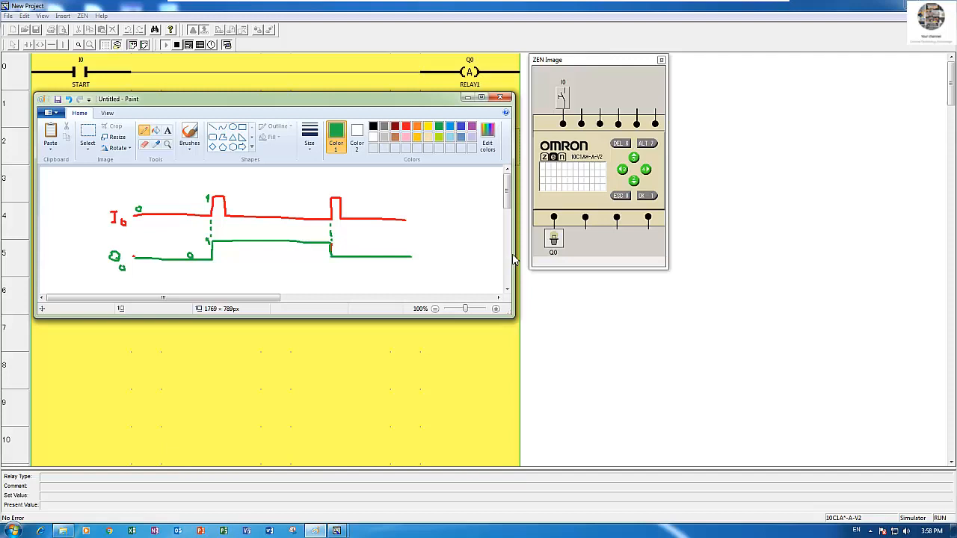
pyautogui.moveTo(280, 104)
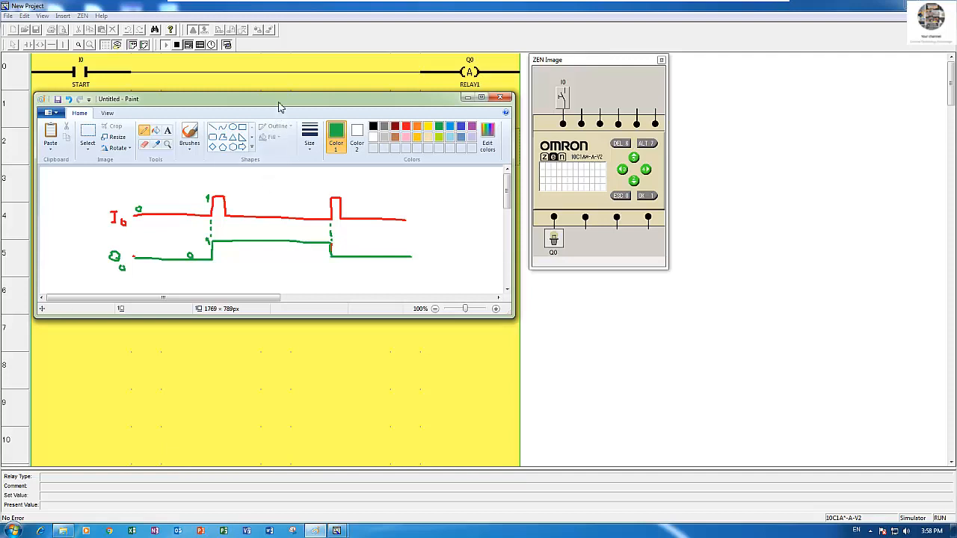